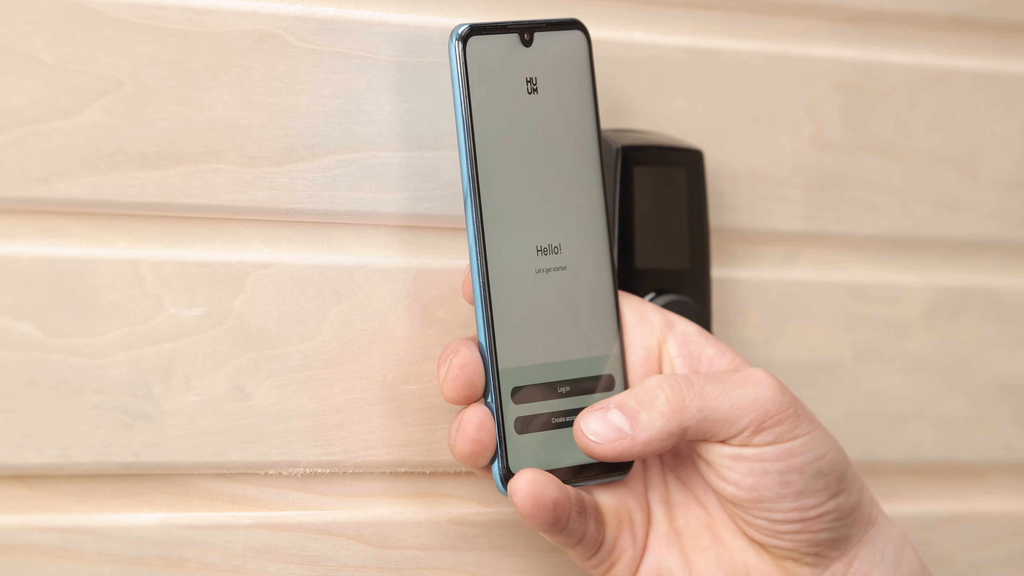
# Begin a new HUUM account from the welcome screen, bringing up the empty registration form
pyautogui.click(568, 422)
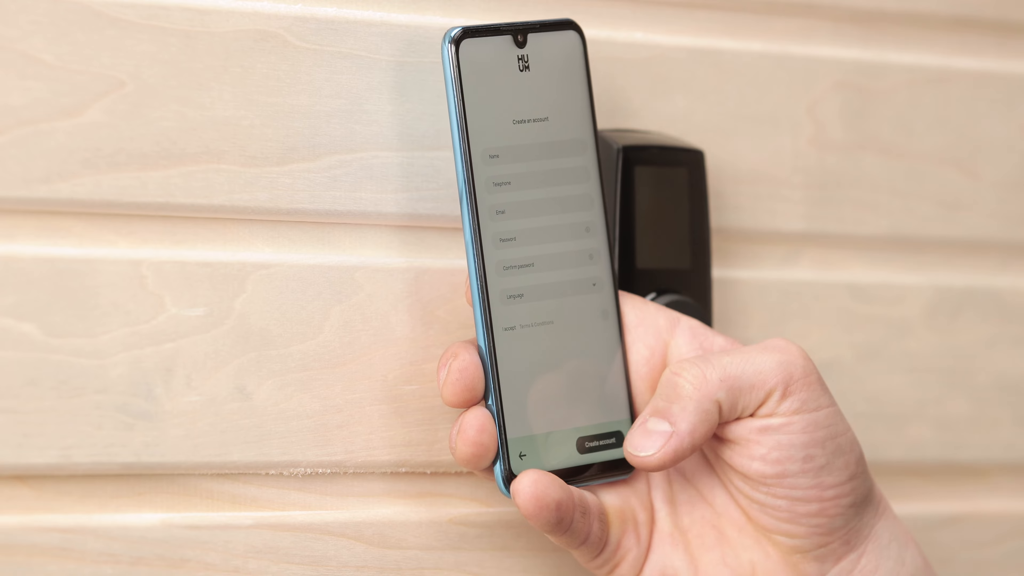